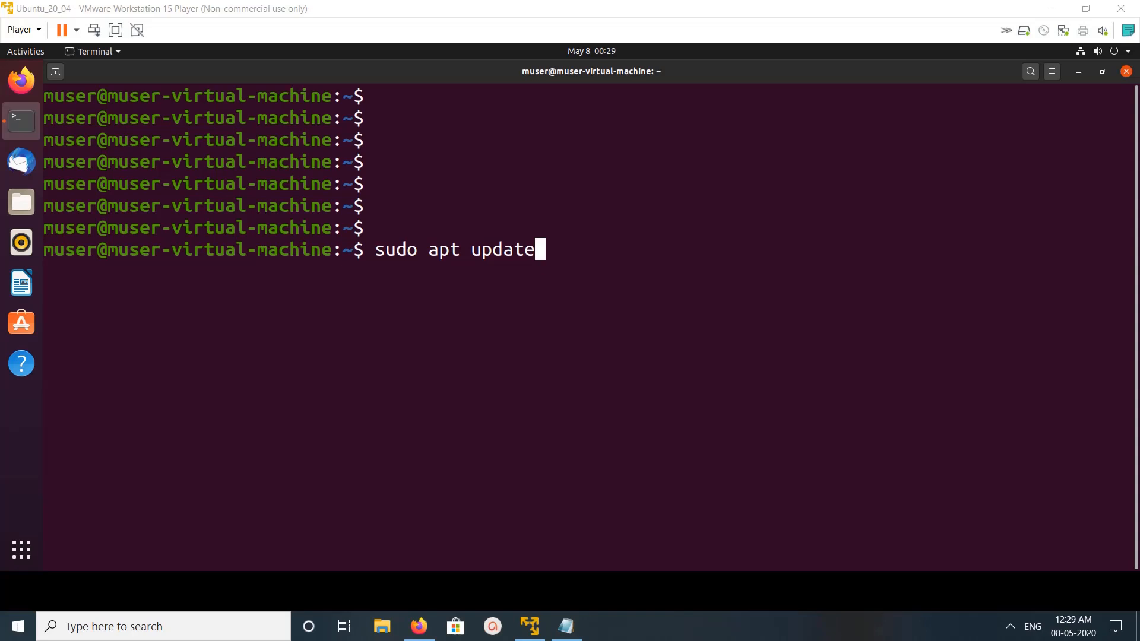
Refresh apt package lists and install gnupg, which is already the newest version.
key("Return")
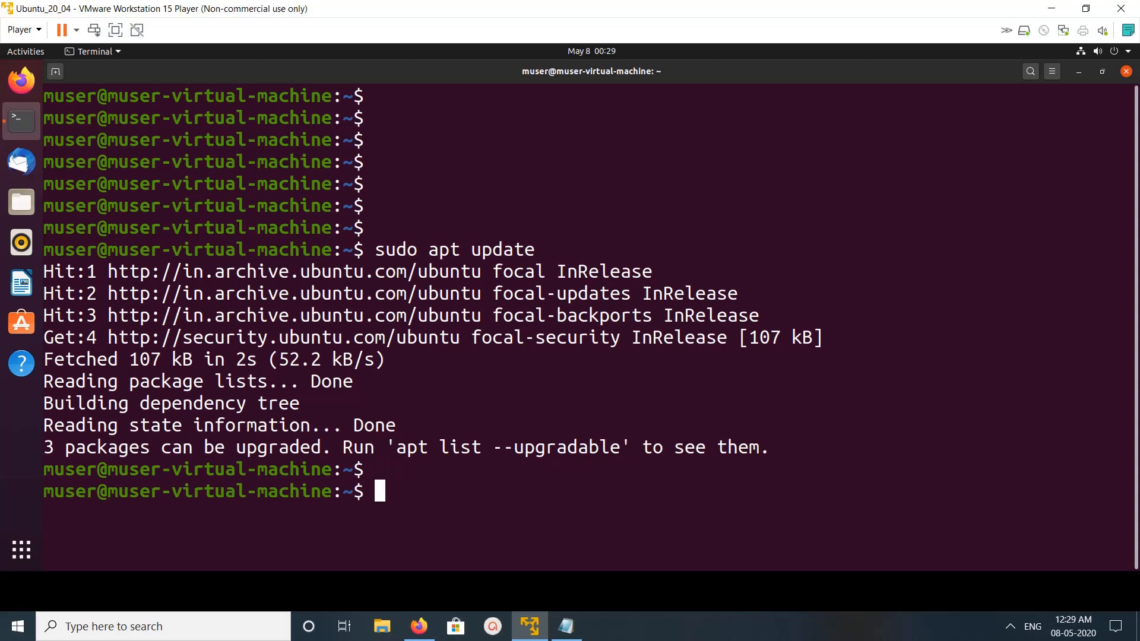
type("sudo apt-get install gnupg")
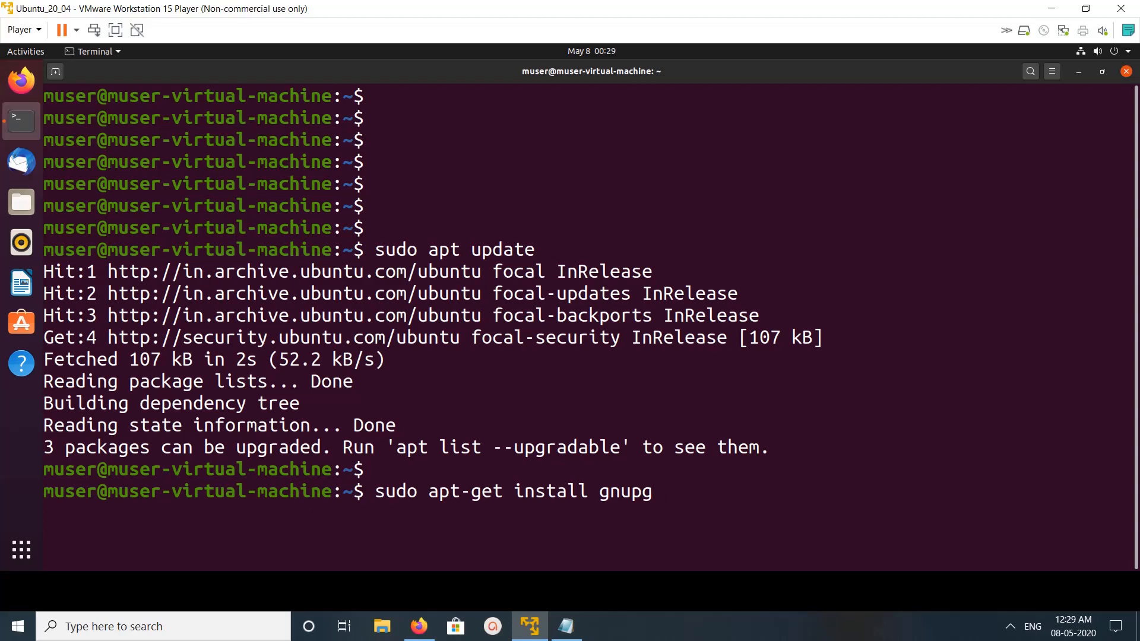
key("Return")
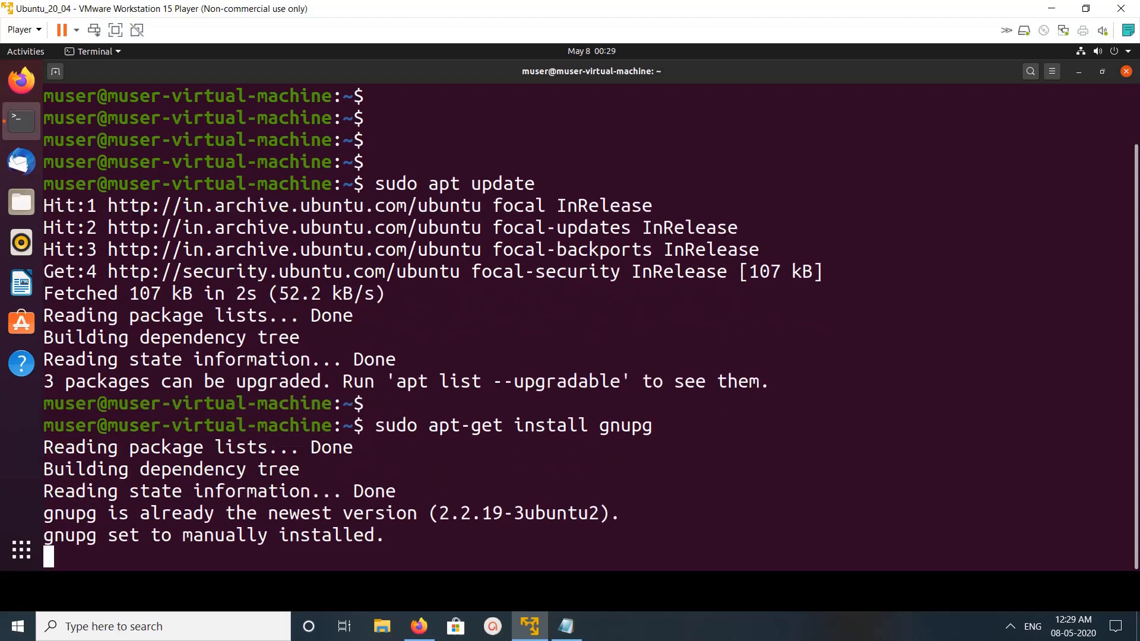
key("Return")
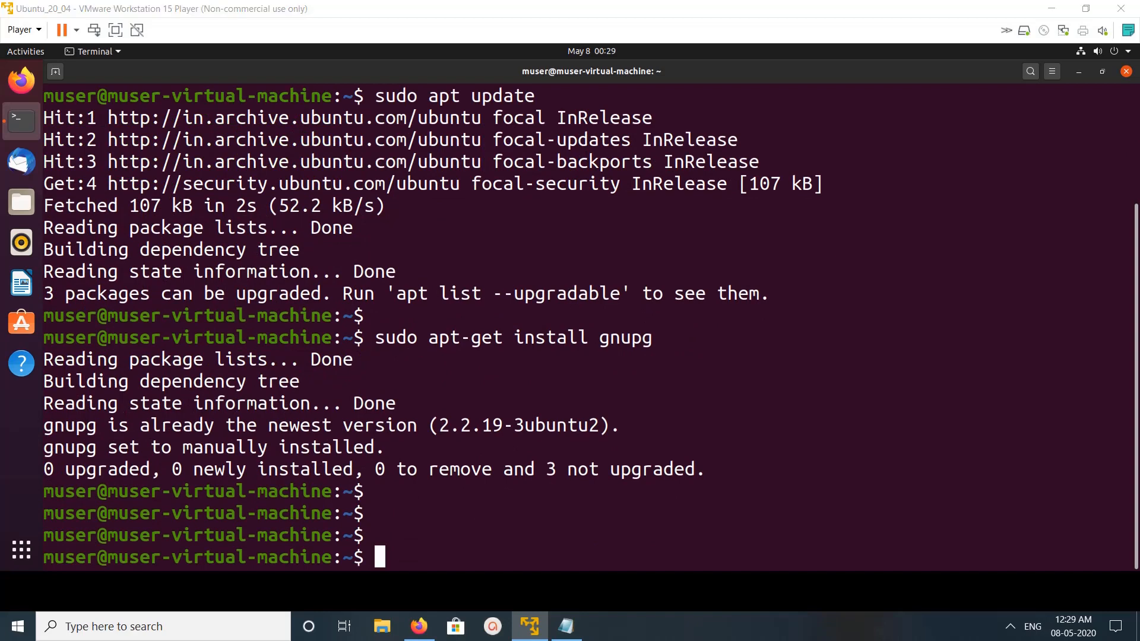
Add the MongoDB server-4.2.asc signing key via wget piped to 'sudo apt-key add -'.
type("wget -qO - https://www.mongodb.org/static/pgp/server-4.2.asc | sudo apt-key add -")
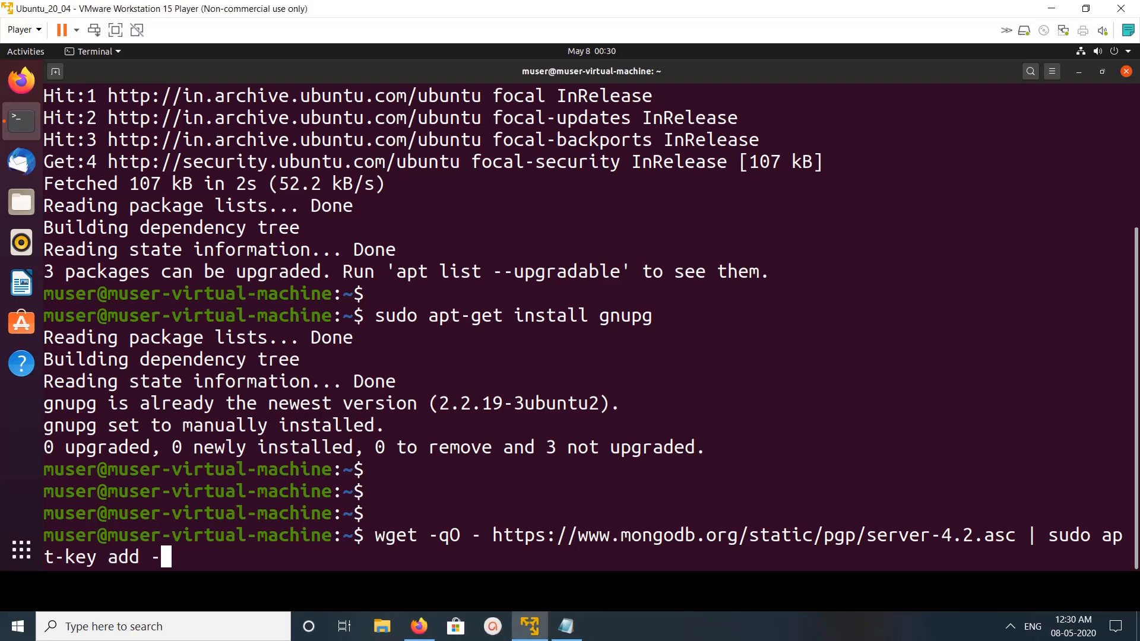
scroll("down", 3)
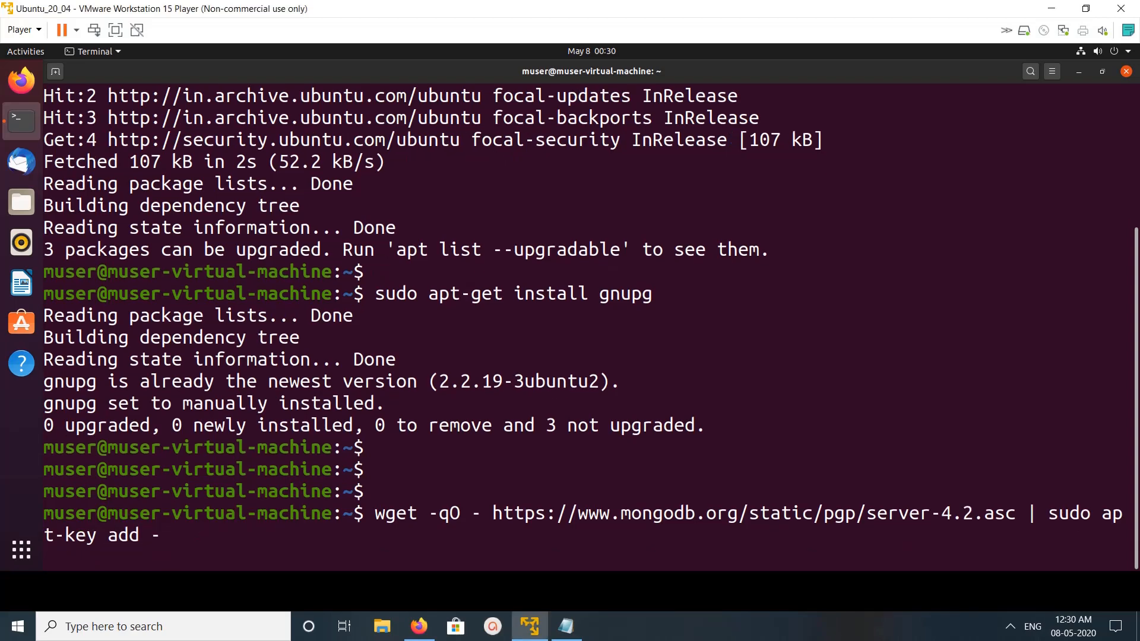
key("Return")
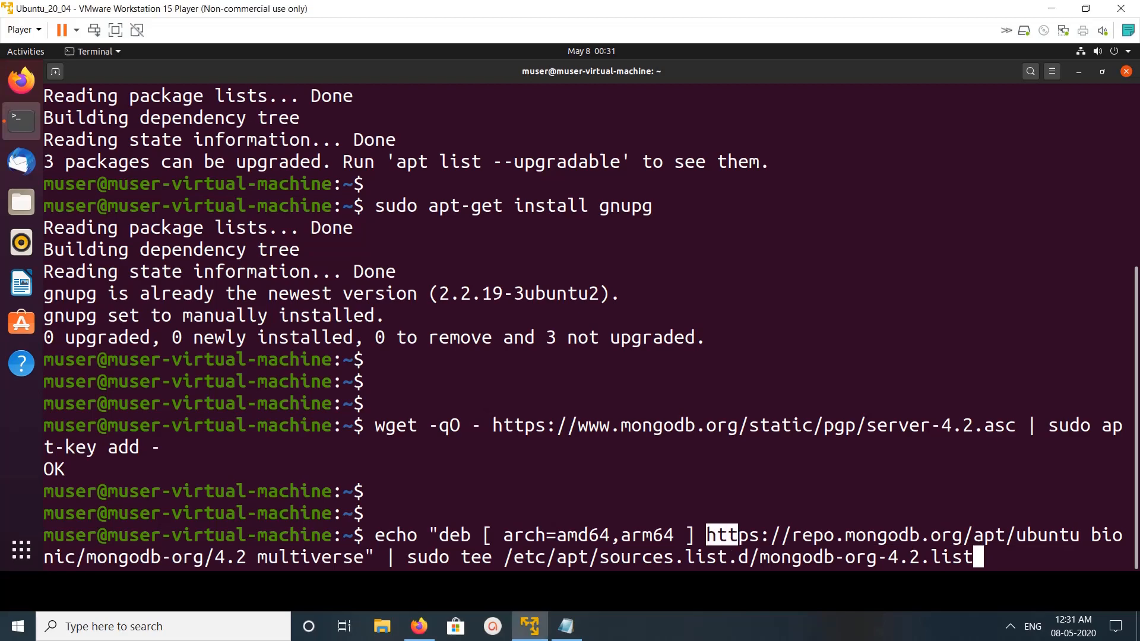
Write the bionic mongodb-org/4.2 multiverse line to /etc/apt/sources.list.d/mongodb-org-4.2.list and select its path.
left_click_drag(705, 535, 366, 557)
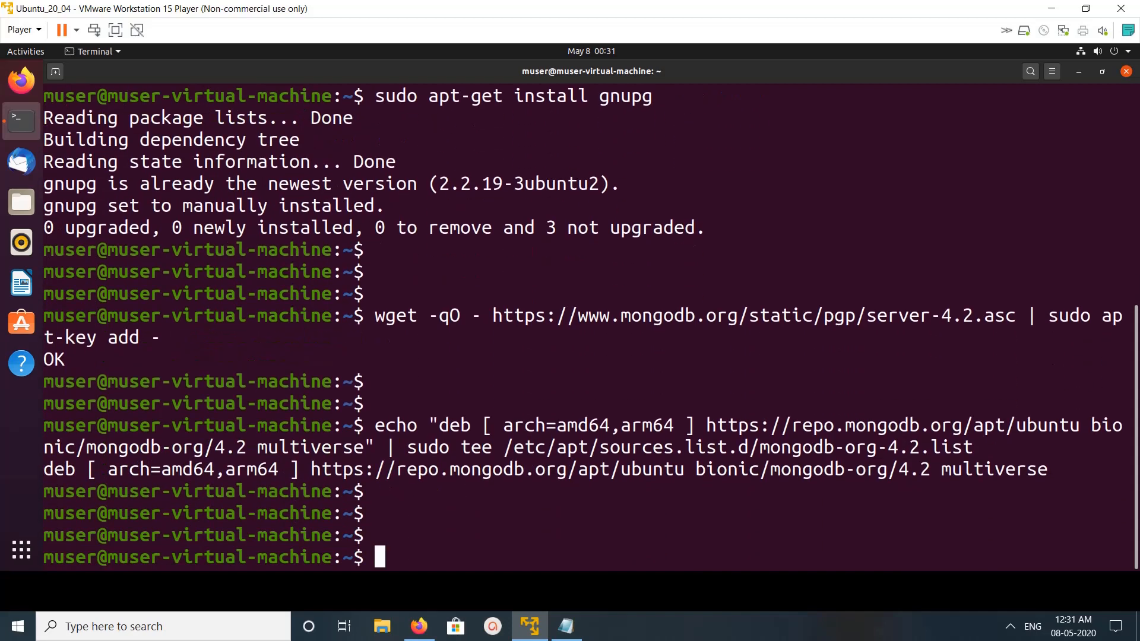
double_click(822, 447)
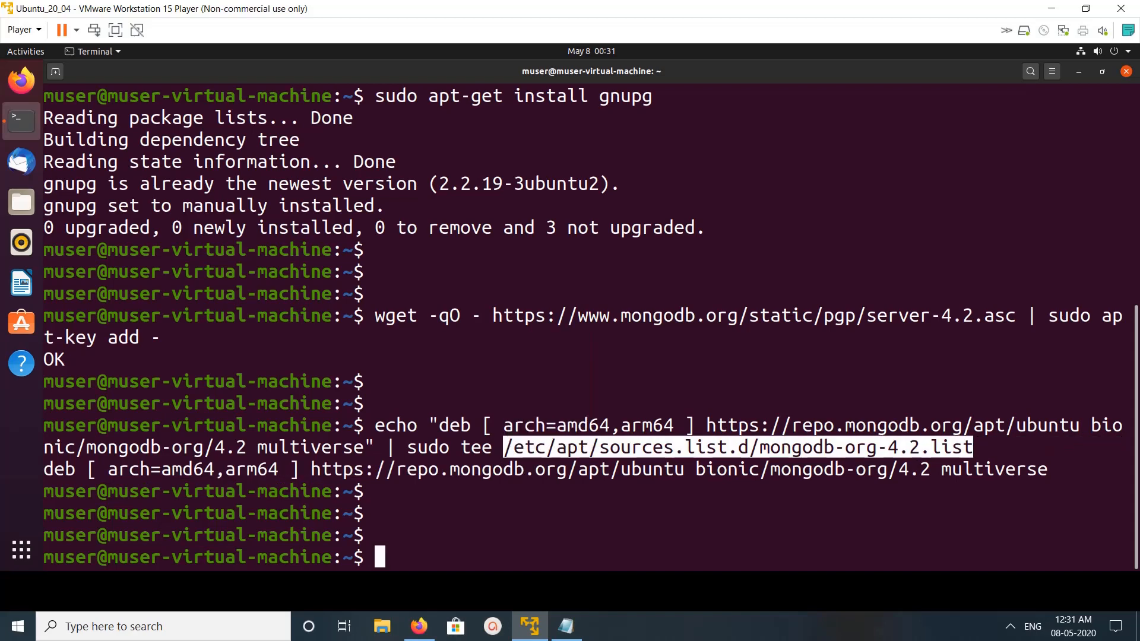
Display mongodb-org-4.2.list with cat to verify its repository line.
type("cat")
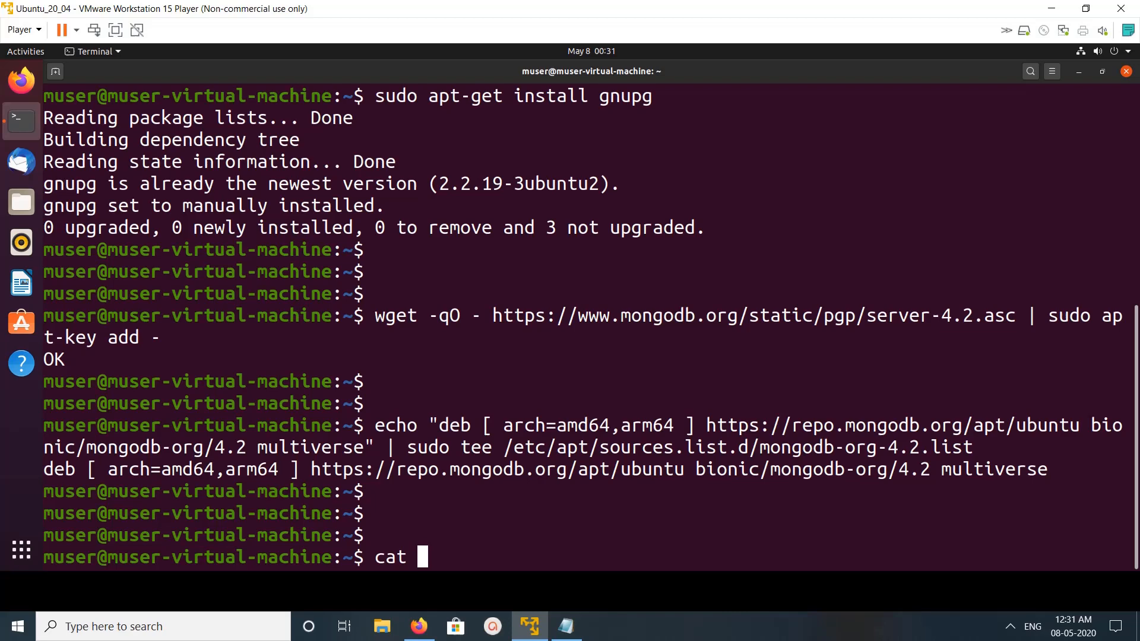
right_click(609, 458)
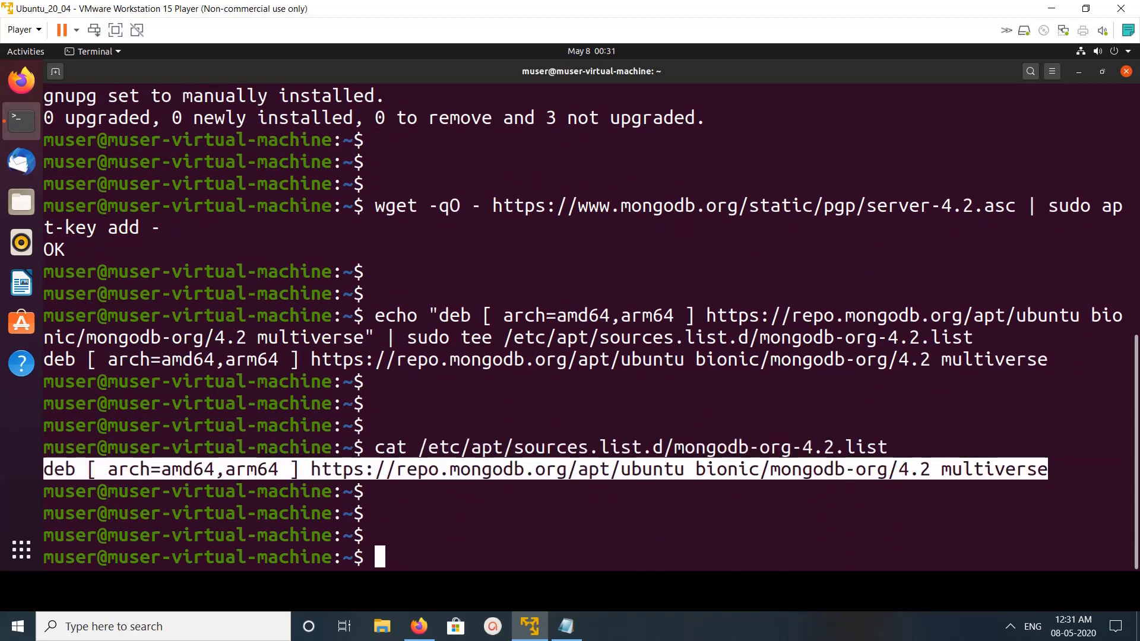
scroll("down", 3)
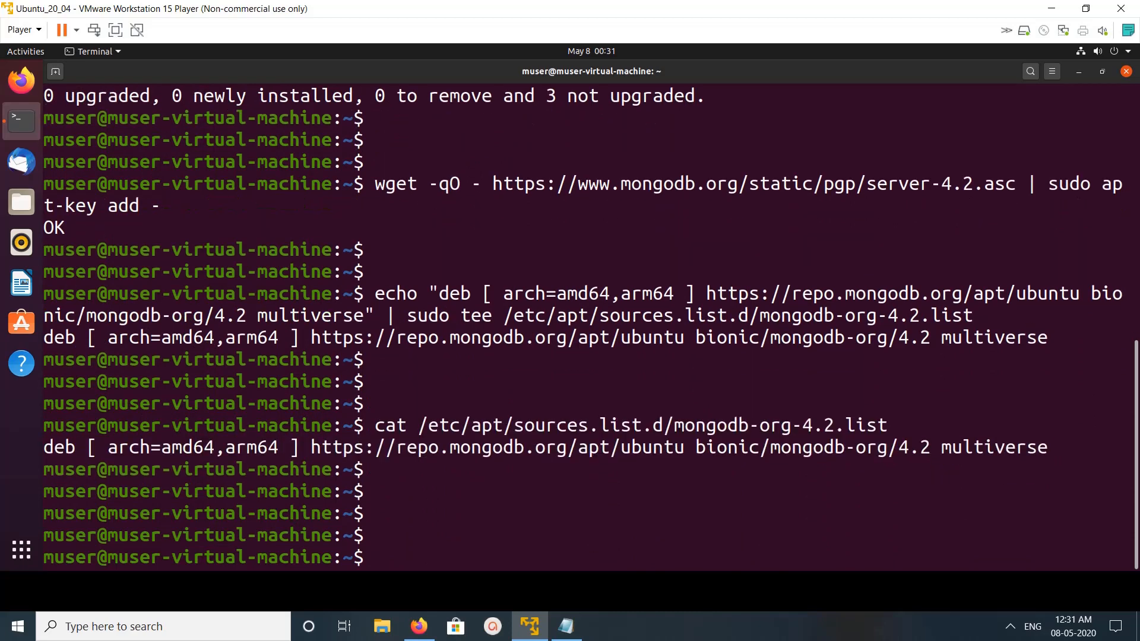
type("sudo apt update")
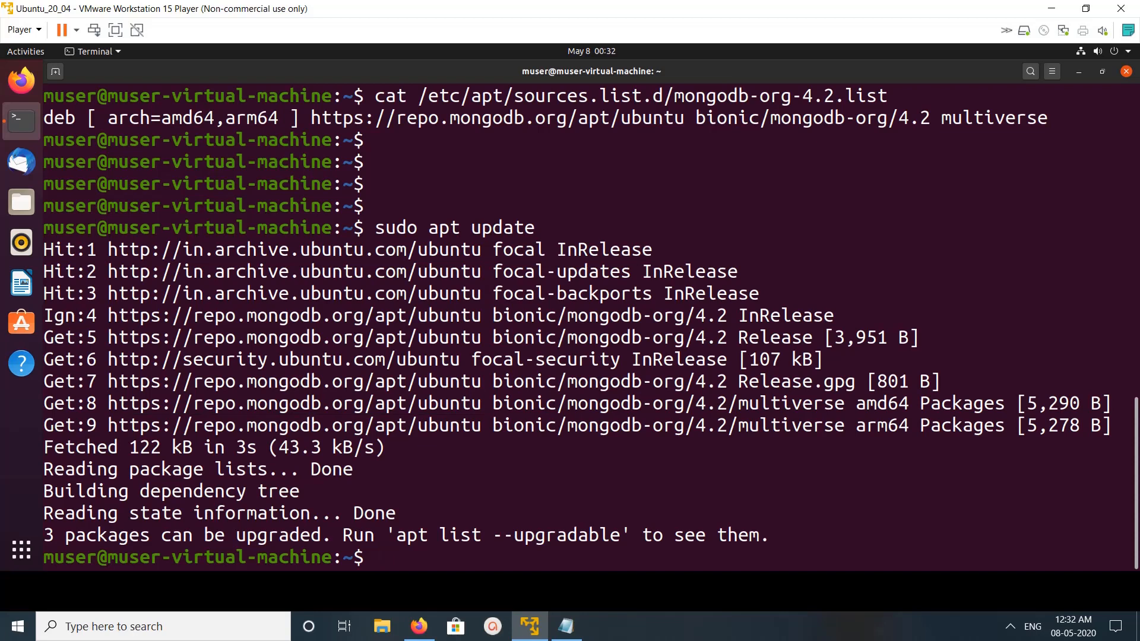
Run 'sudo apt update' to fetch the MongoDB 4.2 repository package lists.
left_click_drag(255, 381, 745, 425)
type("sudo apt-get install -y mongodb-org")
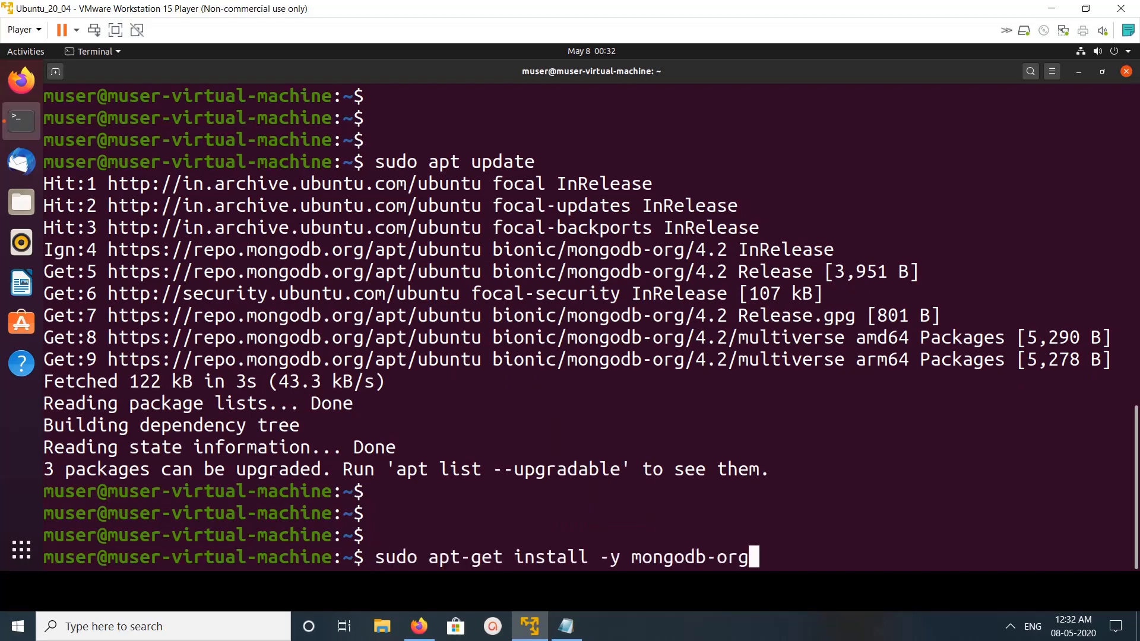
Install mongodb-org 4.2.6 with apt-get and check the mongod service status.
double_click(710, 315)
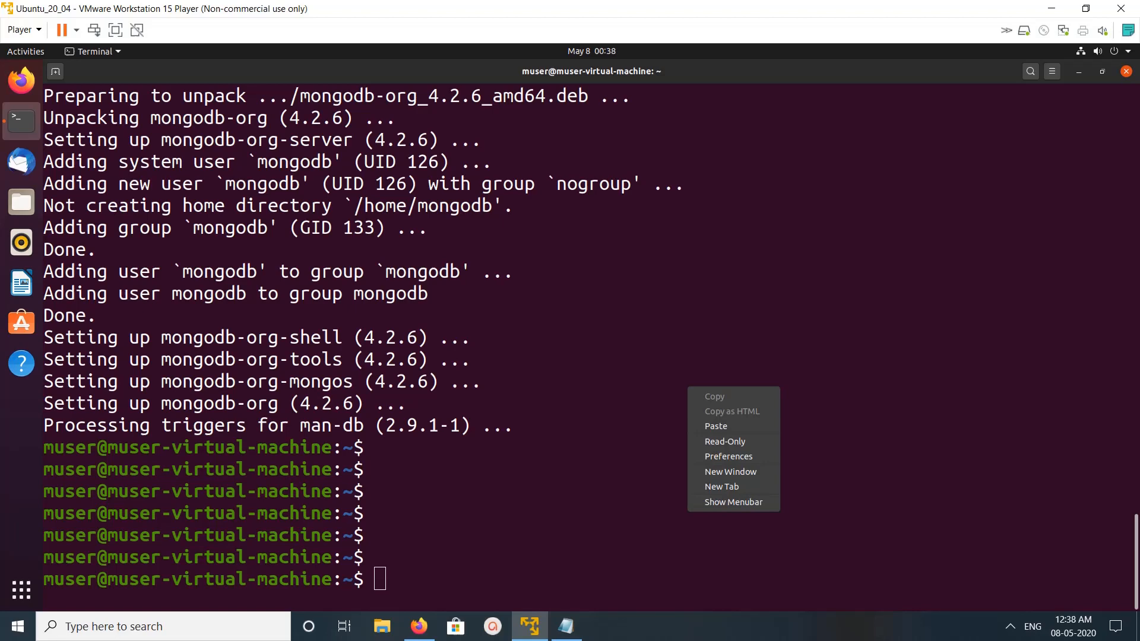
type("sudo systemctl status mongod")
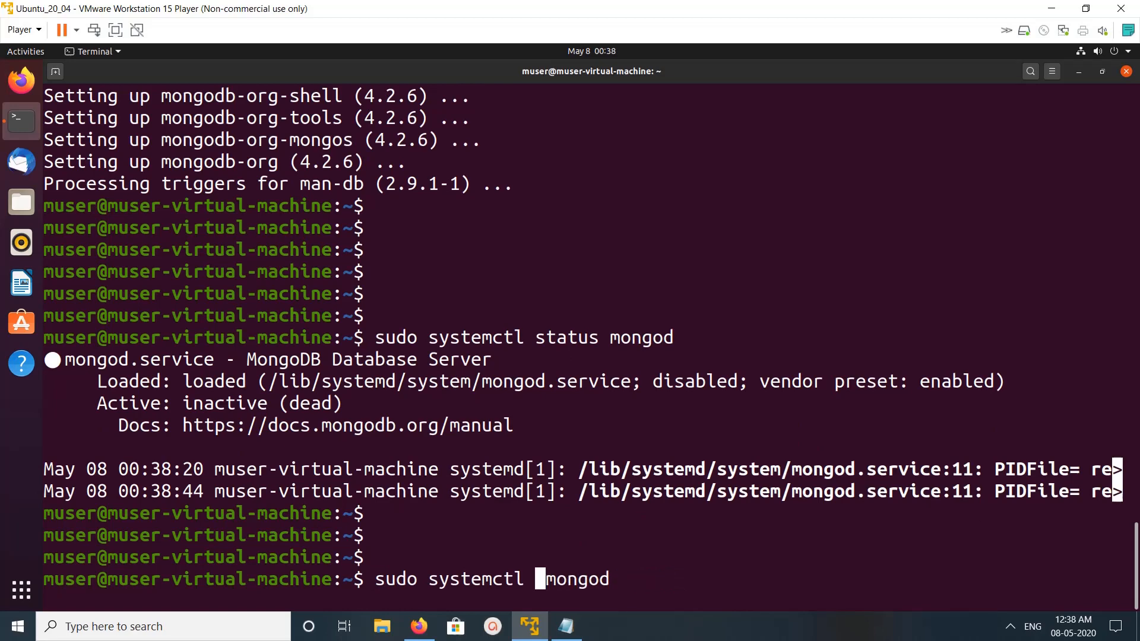
Enable and start mongod so its status reads active (running).
type("enable")
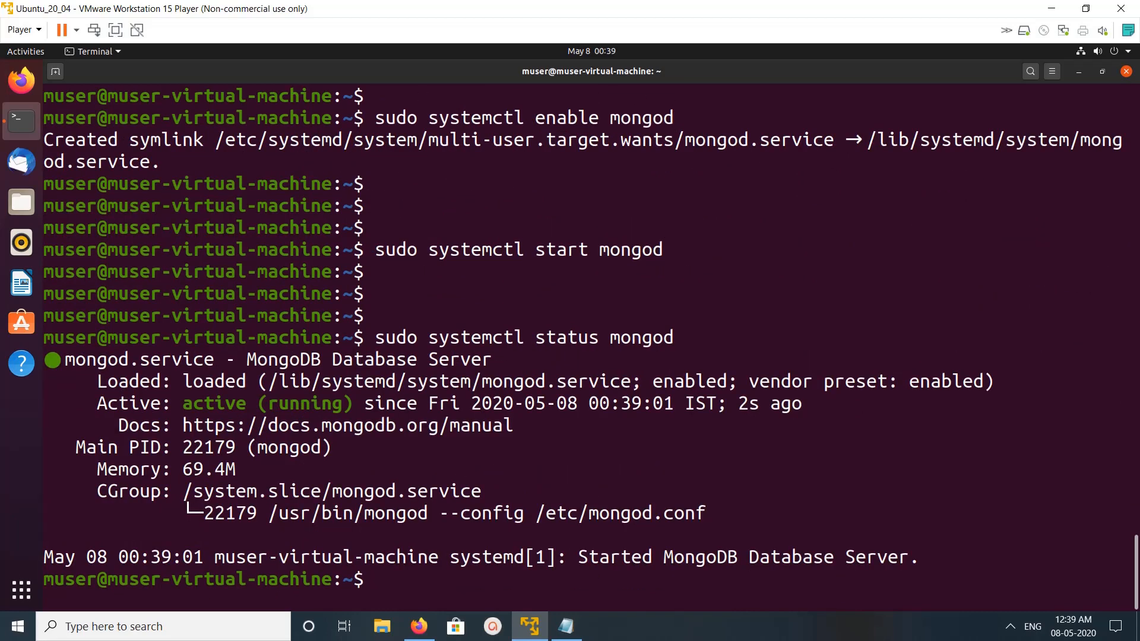
double_click(266, 403)
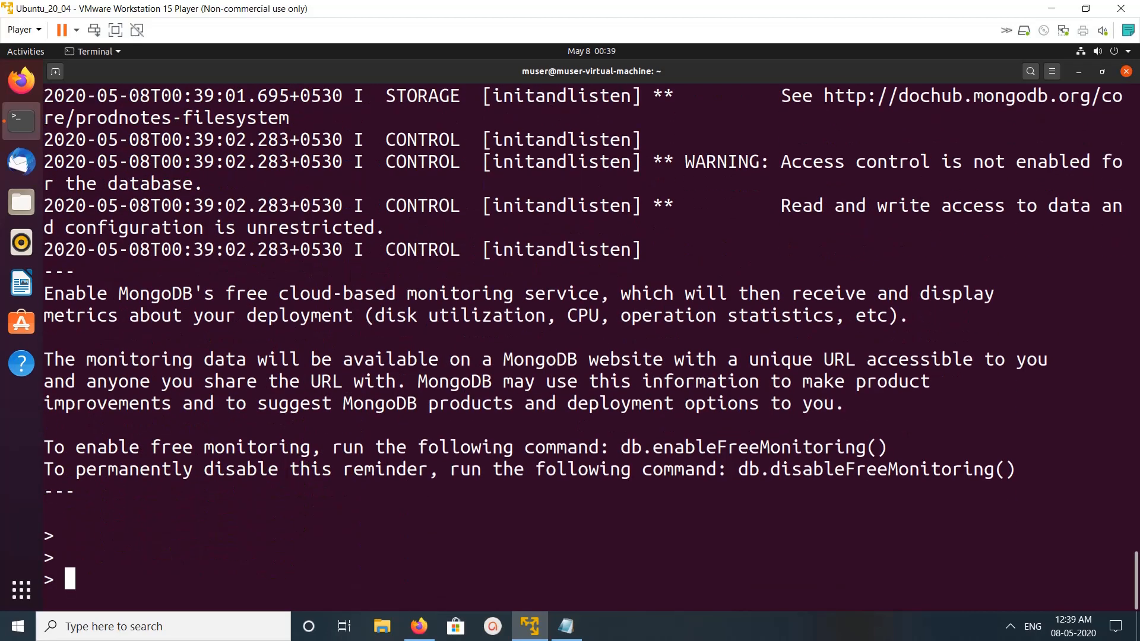
List databases with 'show dbs;' (admin, config, local) and type 'use config'.
type("show")
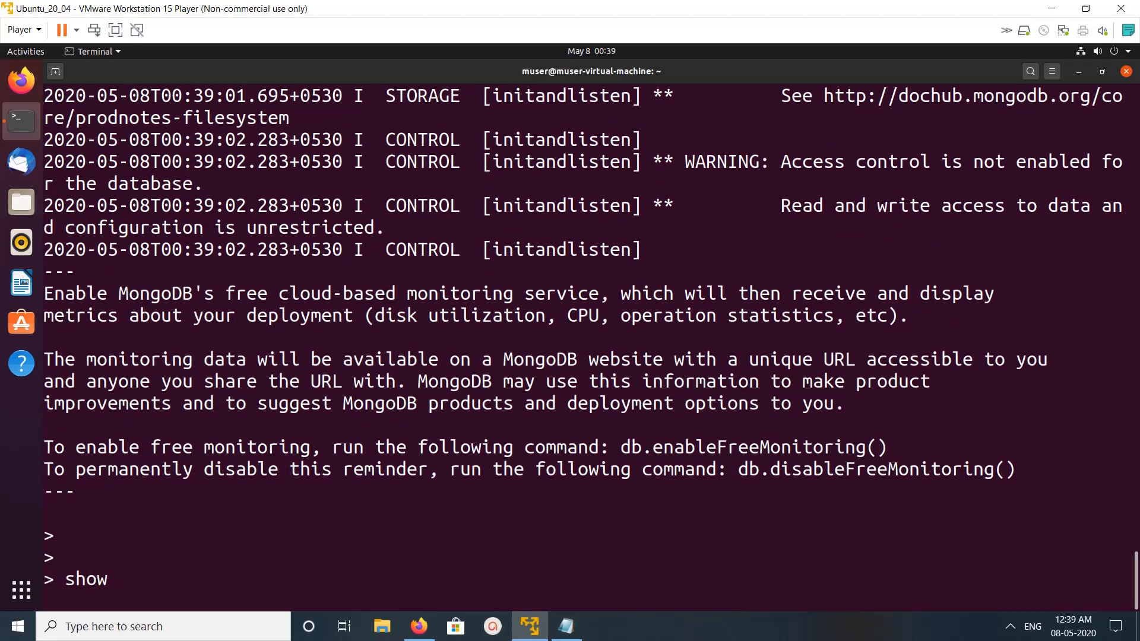
type("dbs;")
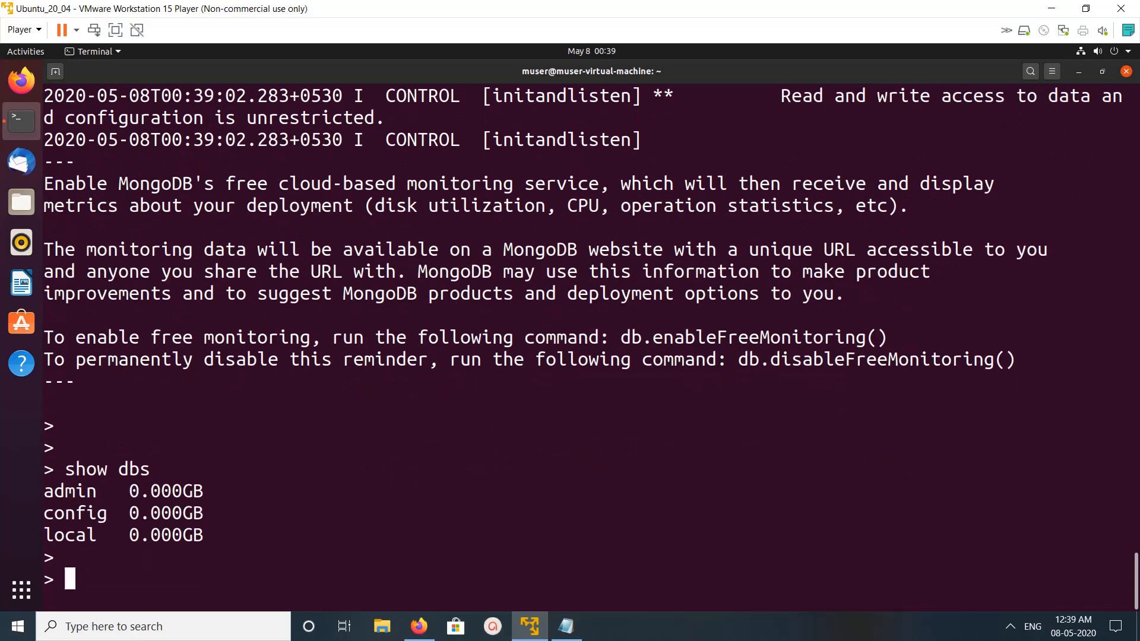
key("enter")
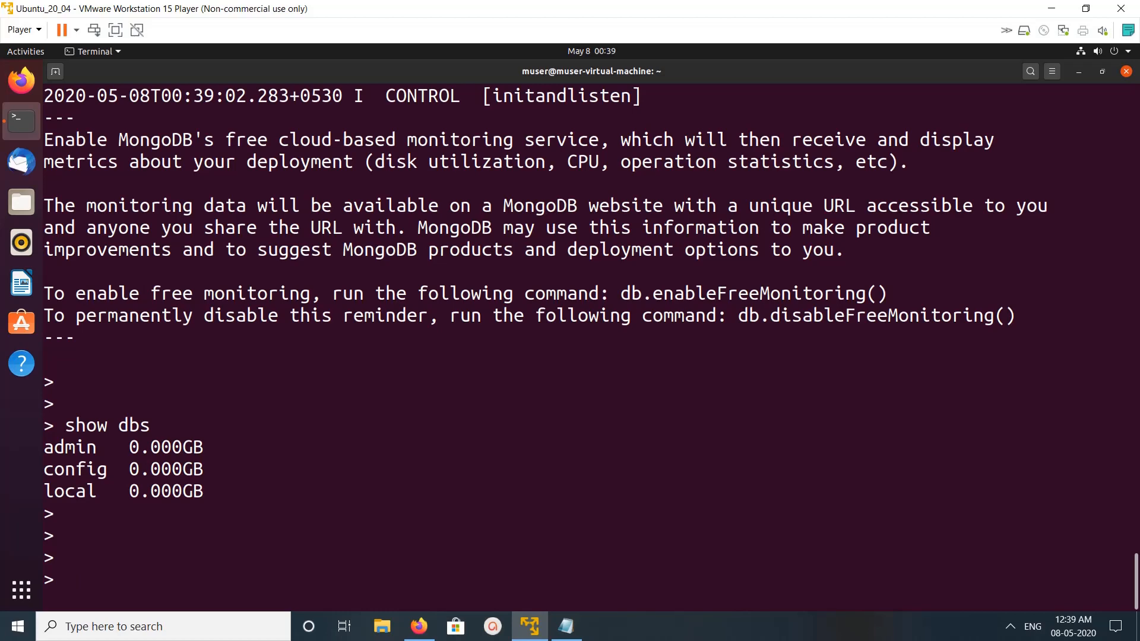
type("use co")
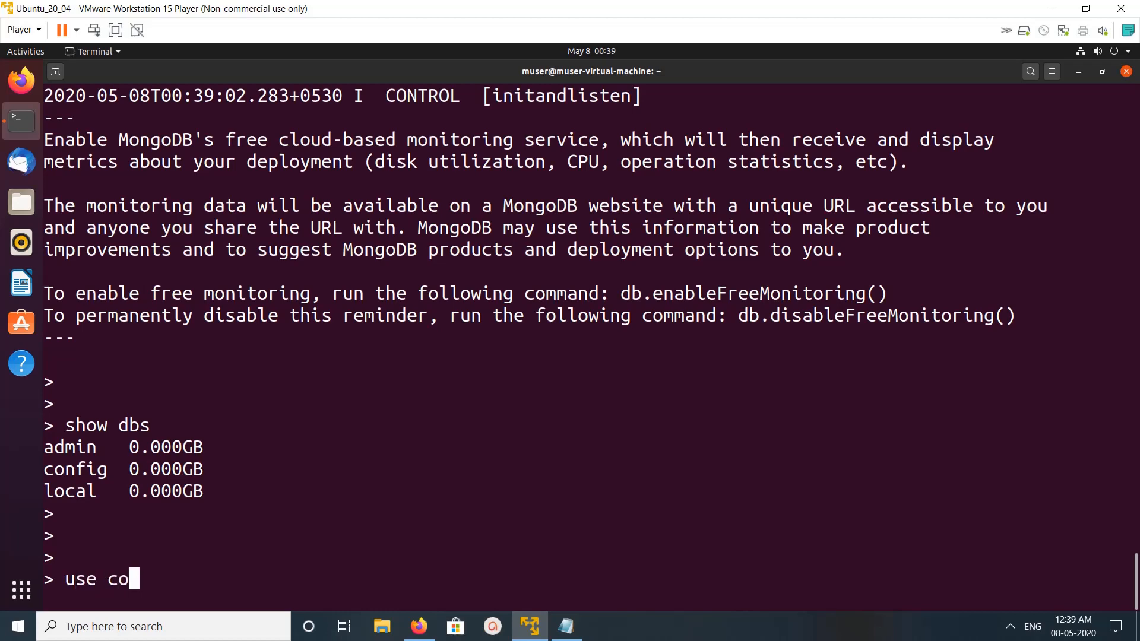
type("n")
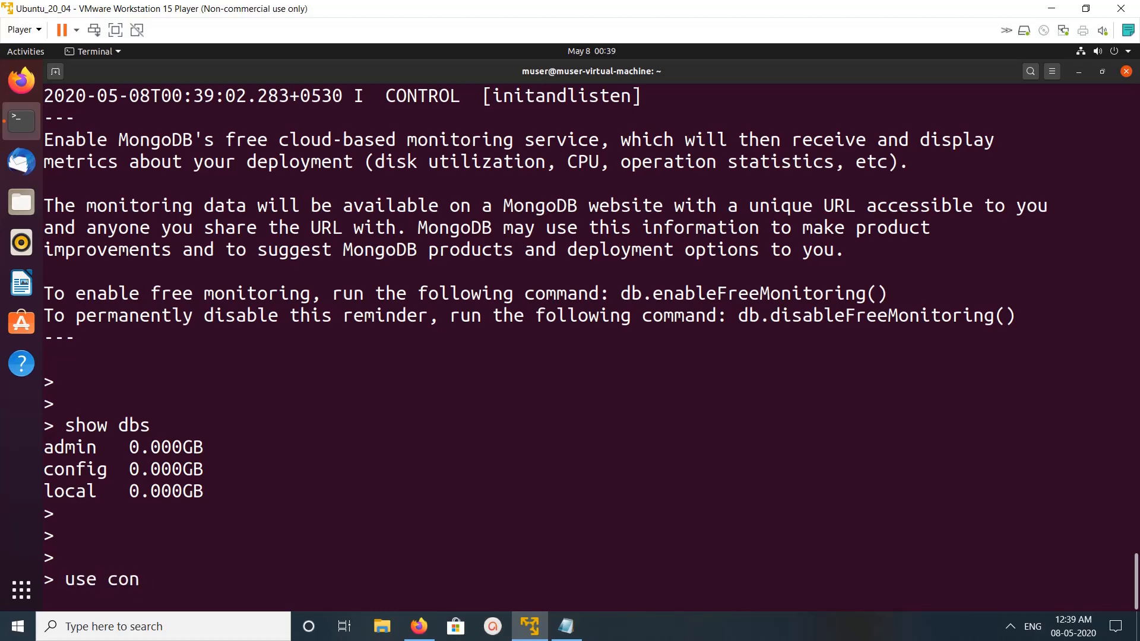
type("fig")
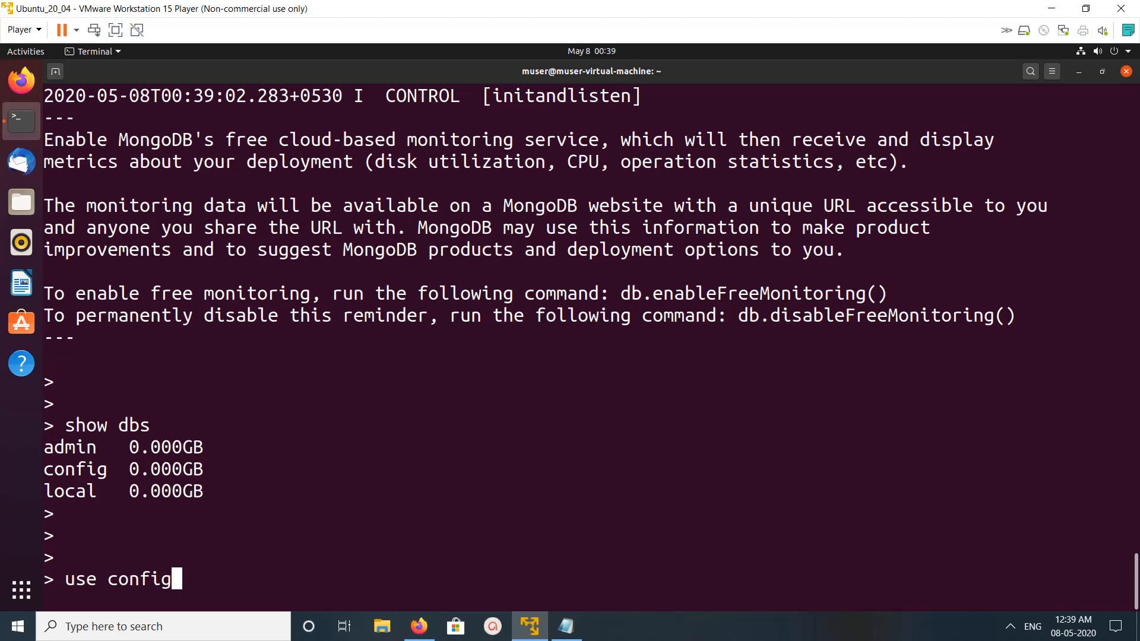